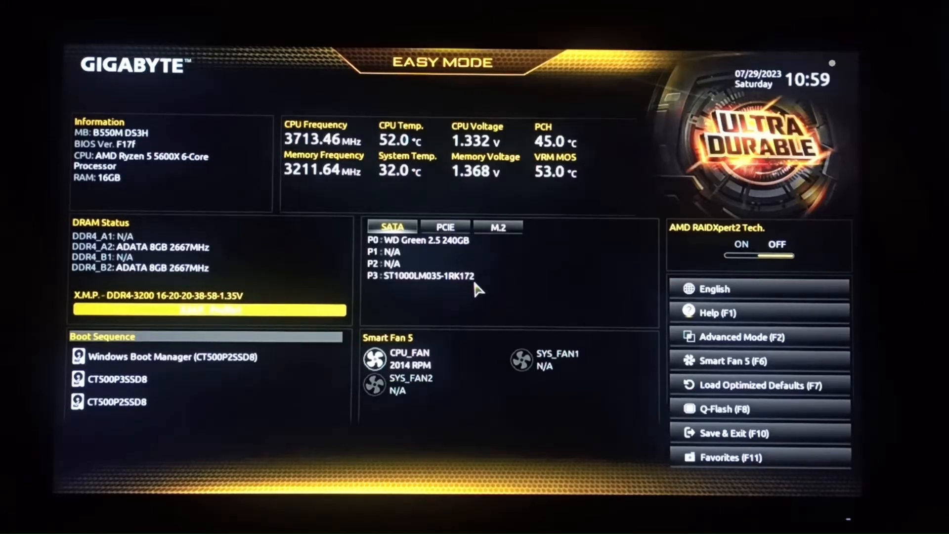
mouse_move(711, 378)
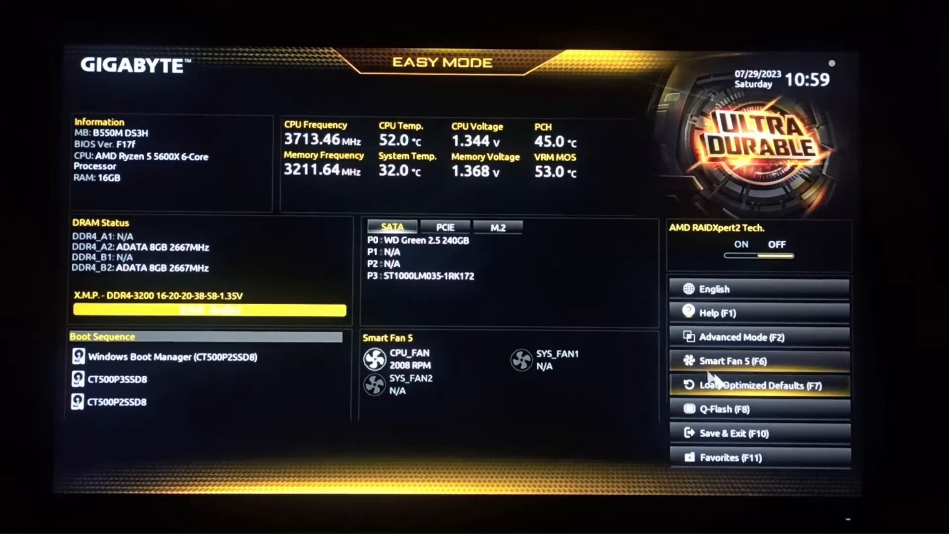
In Advanced Mode's Tweaker > Advanced CPU Settings, set SVM Mode to Enabled
click(736, 337)
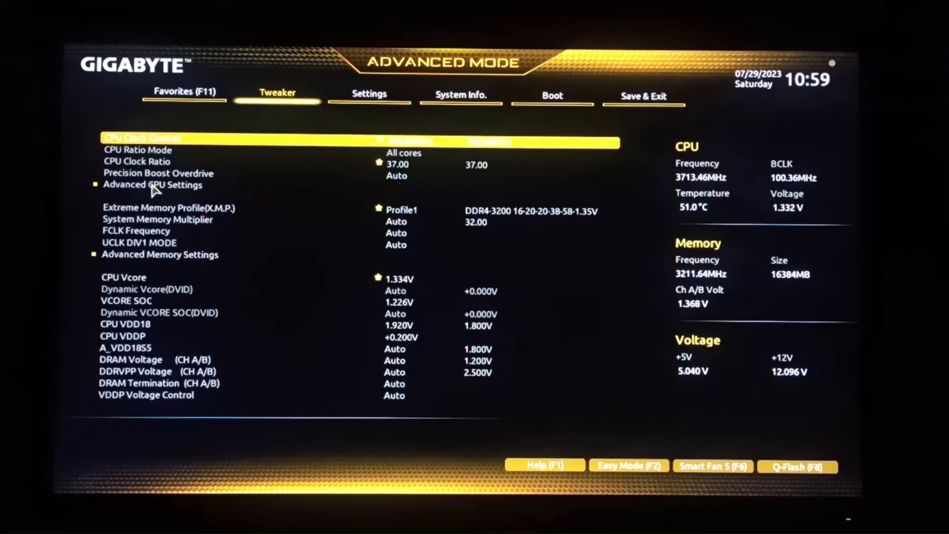
click(154, 185)
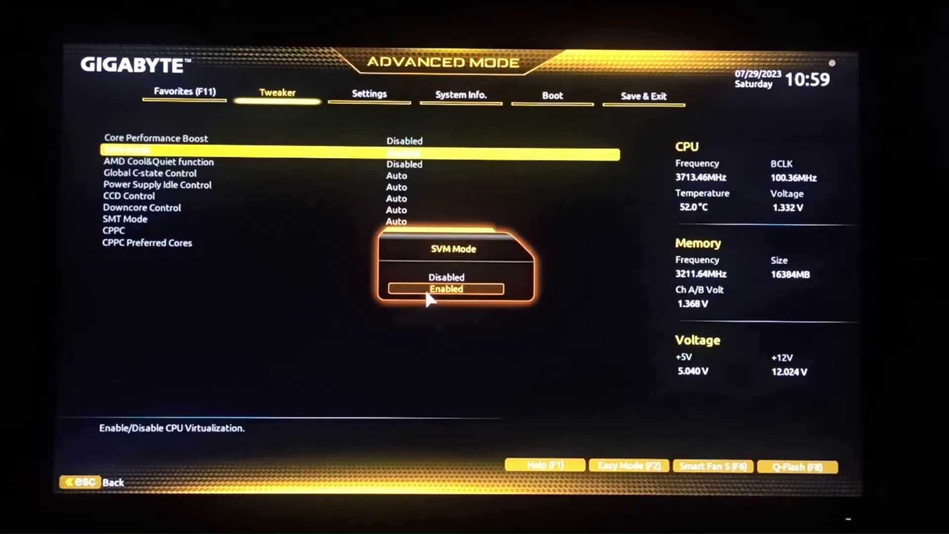
mouse_move(479, 269)
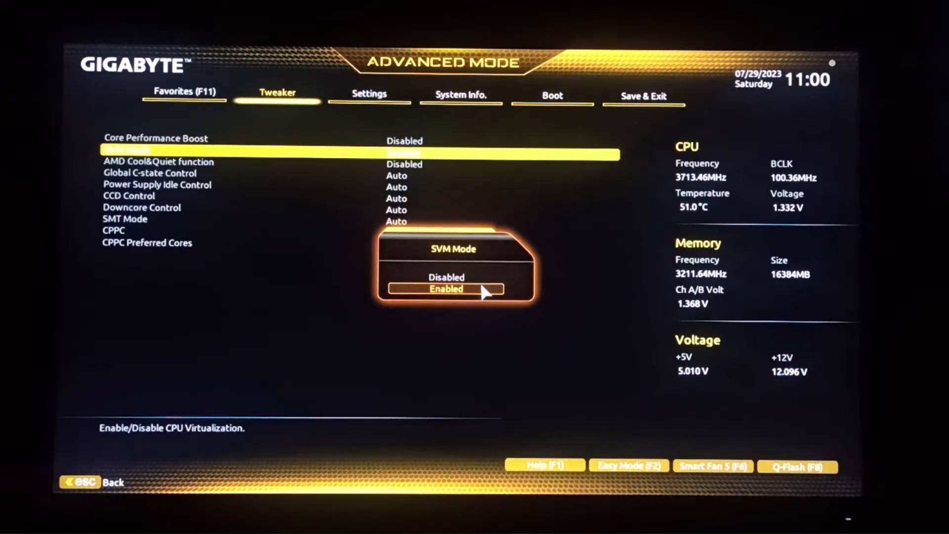
click(446, 289)
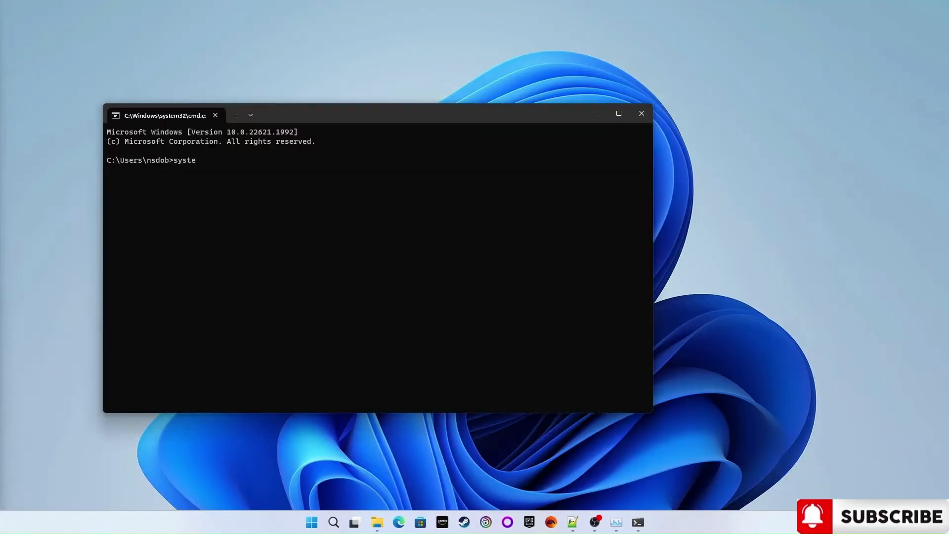
Run systeminfo to confirm Virtualization Enabled In Firmware: Yes
key(Return)
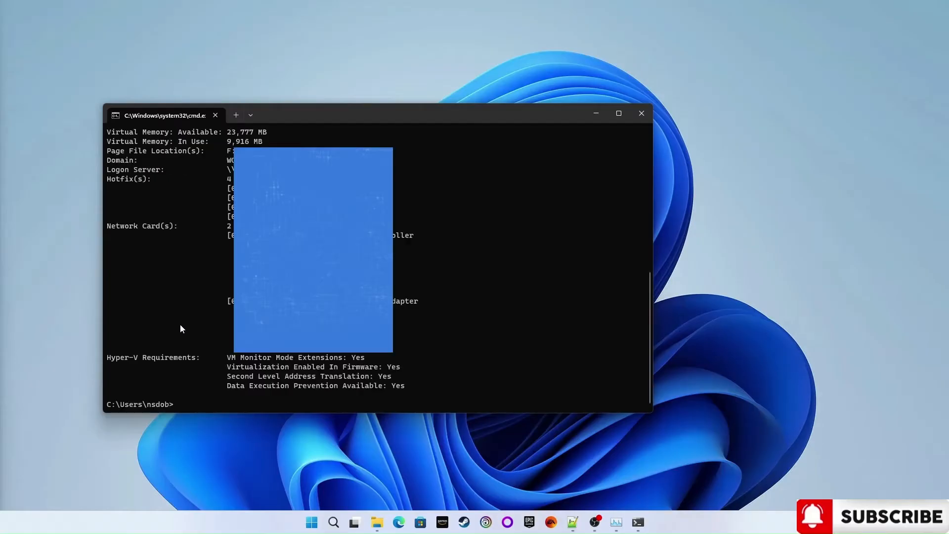
mouse_move(213, 371)
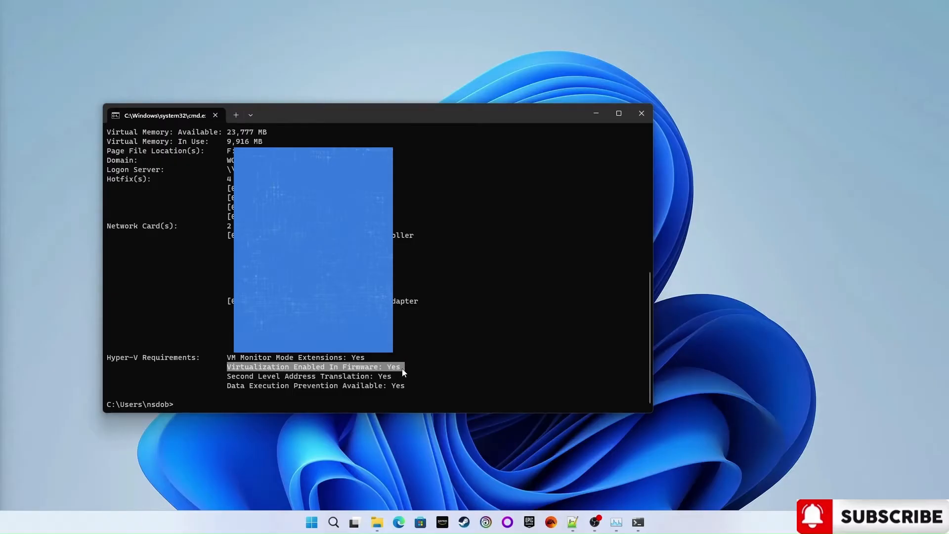
mouse_move(605, 461)
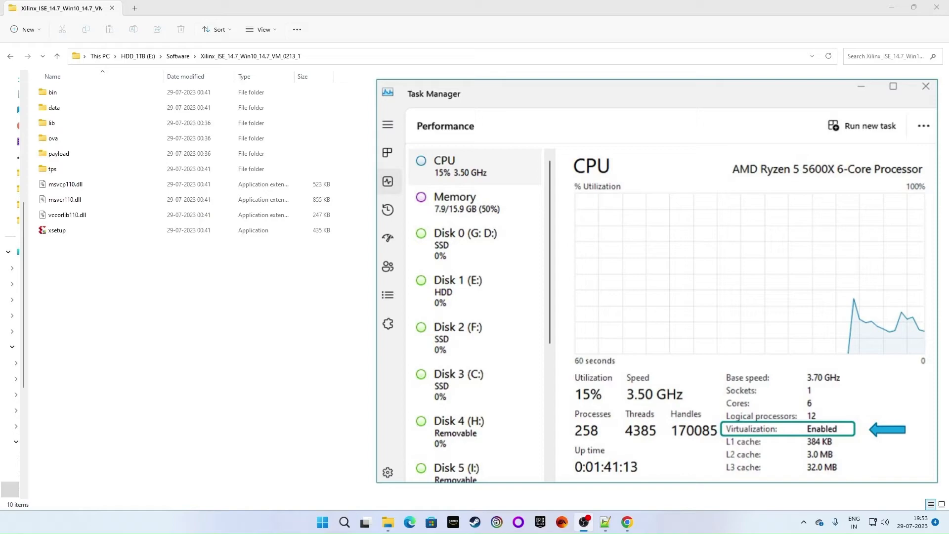
Close Task Manager after confirming CPU virtualization is Enabled
click(926, 86)
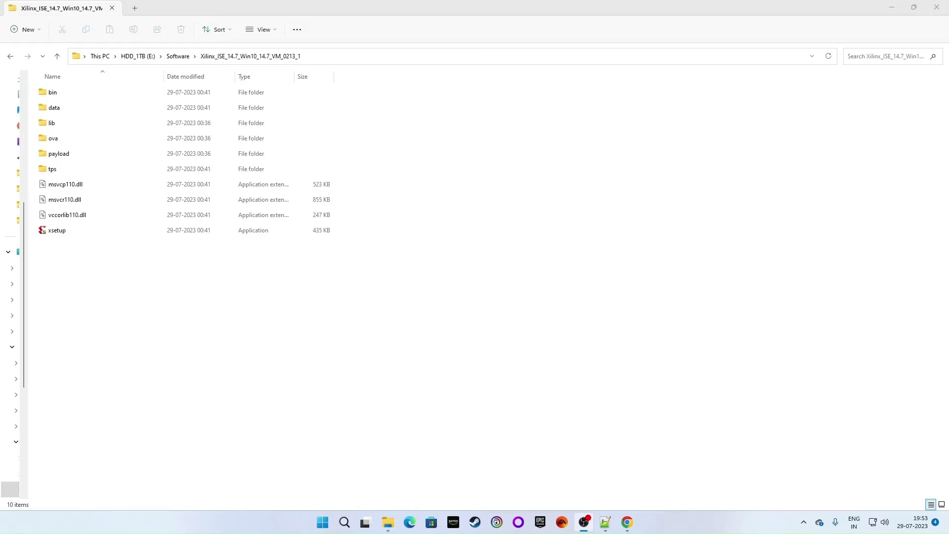
Run xsetup from the Xilinx folder as administrator
click(56, 230)
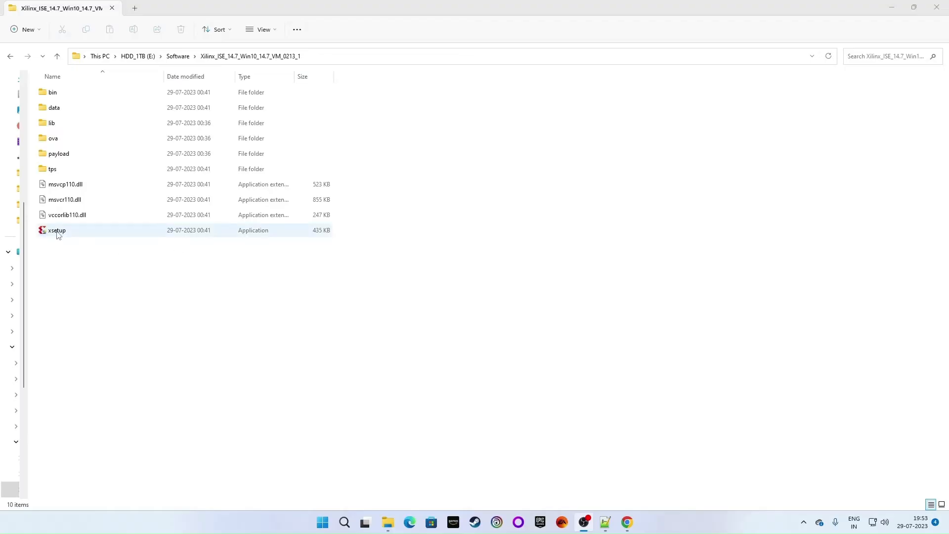
right_click(56, 230)
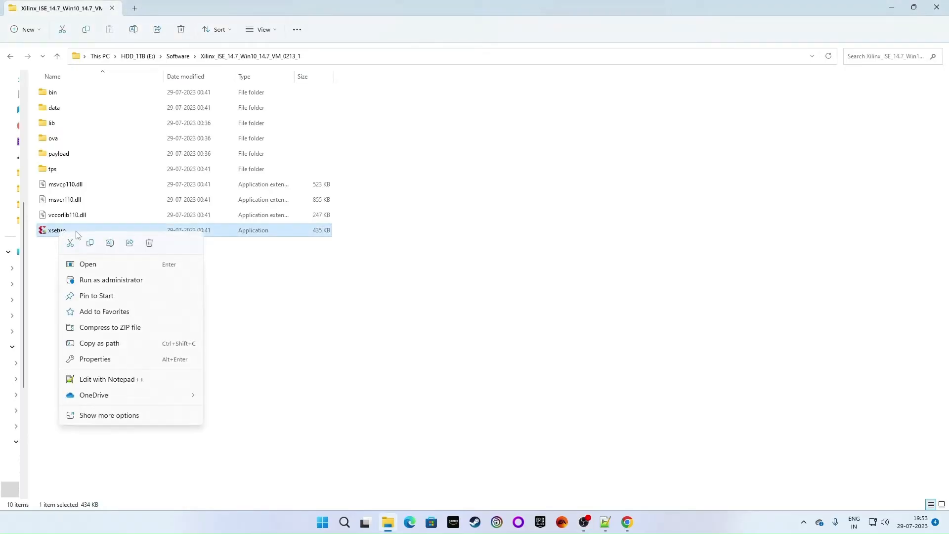
click(87, 264)
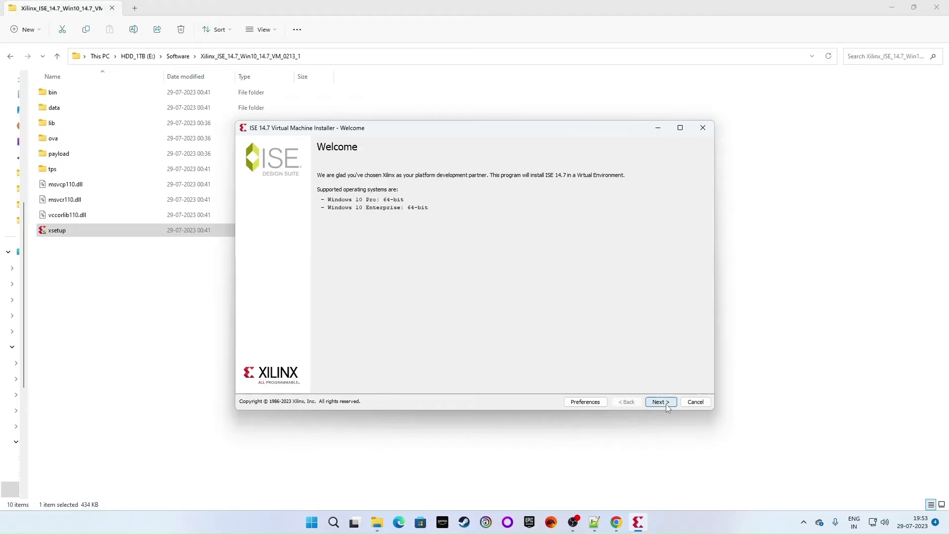
Agree to the Xilinx and third-party licences and accept the ISE 14.7 component selection
click(659, 401)
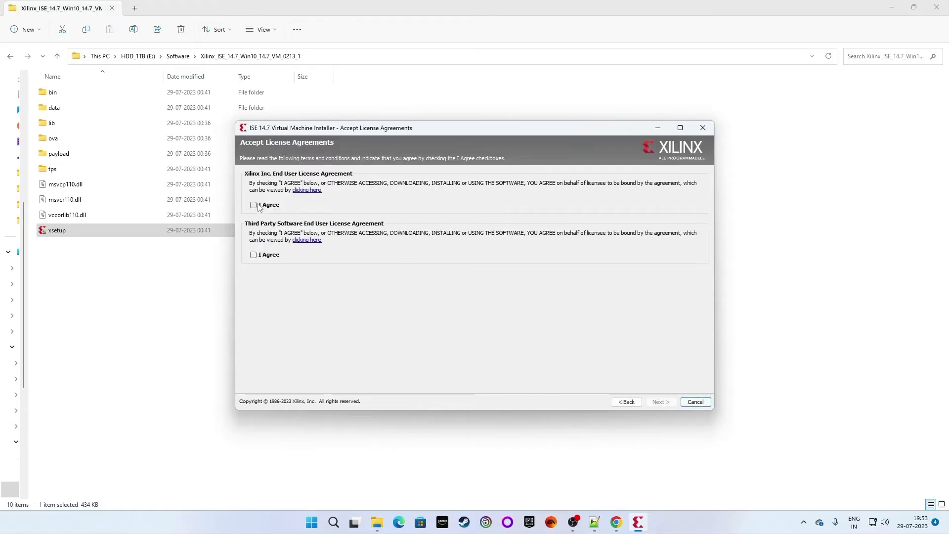
click(253, 205)
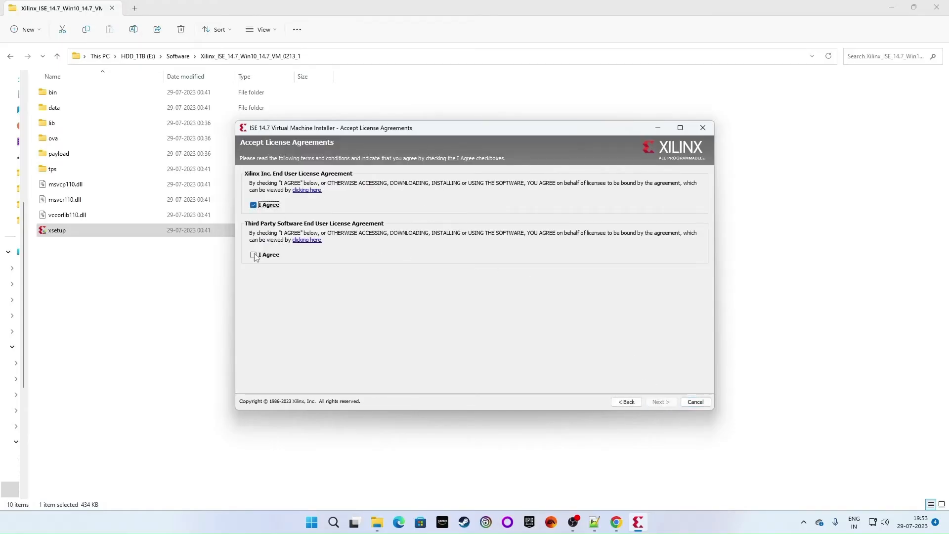
click(253, 254)
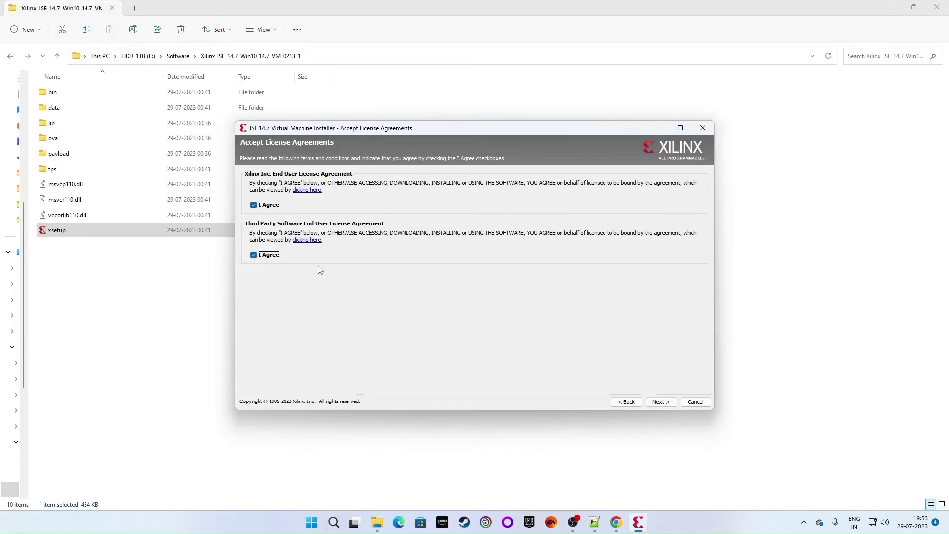
mouse_move(320, 281)
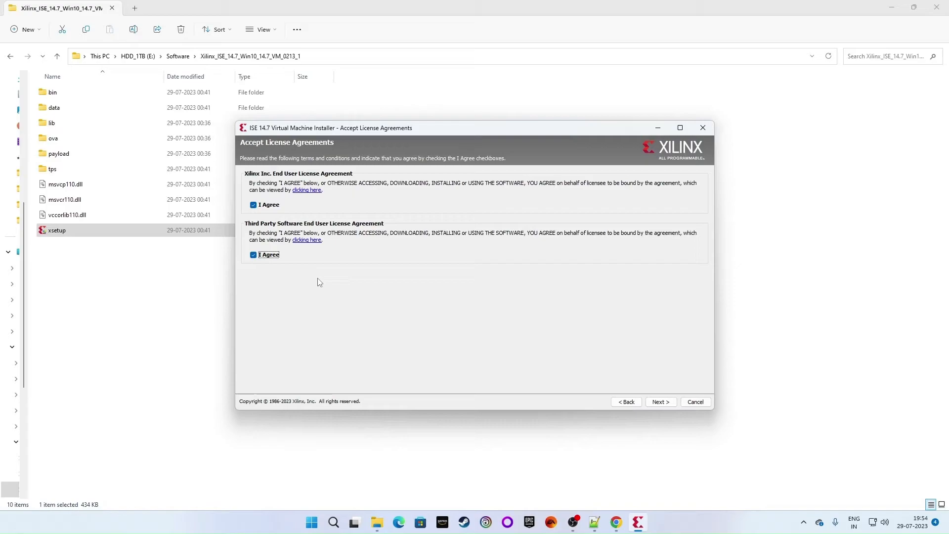
click(659, 401)
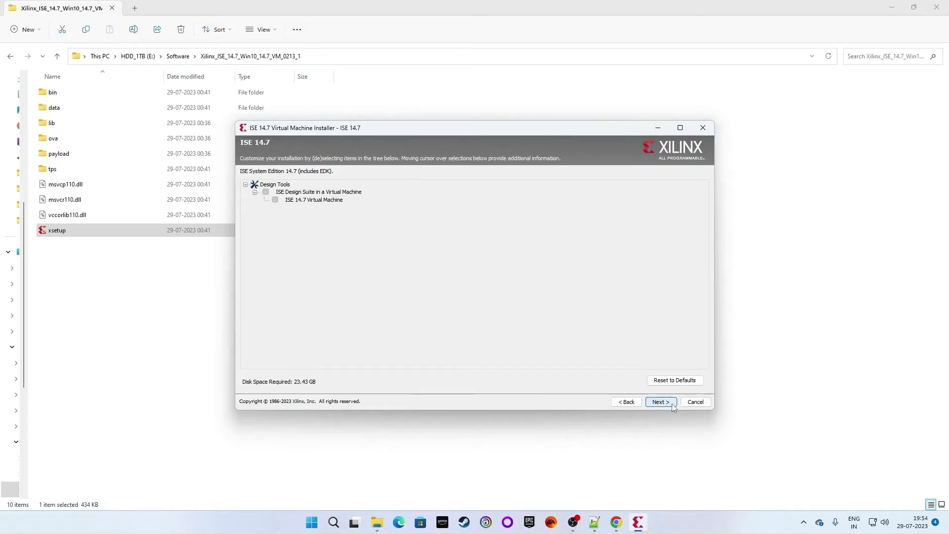
mouse_move(660, 402)
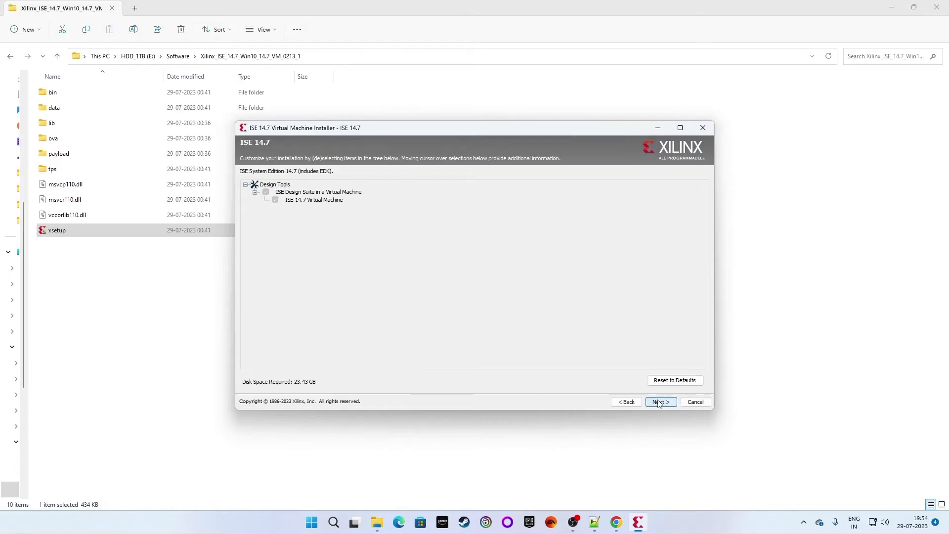
click(659, 401)
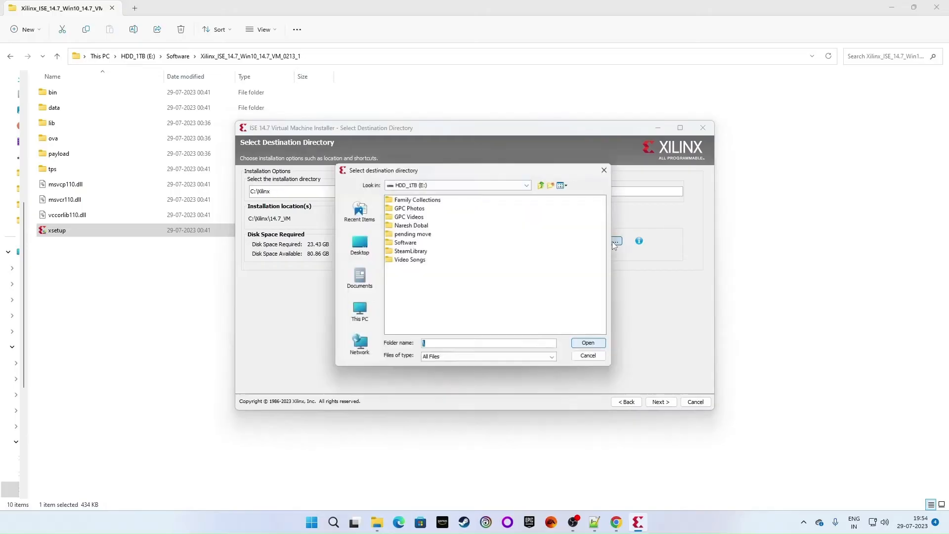
Set C:\Xilinx as the directory shared with the VM and start the installation
click(357, 313)
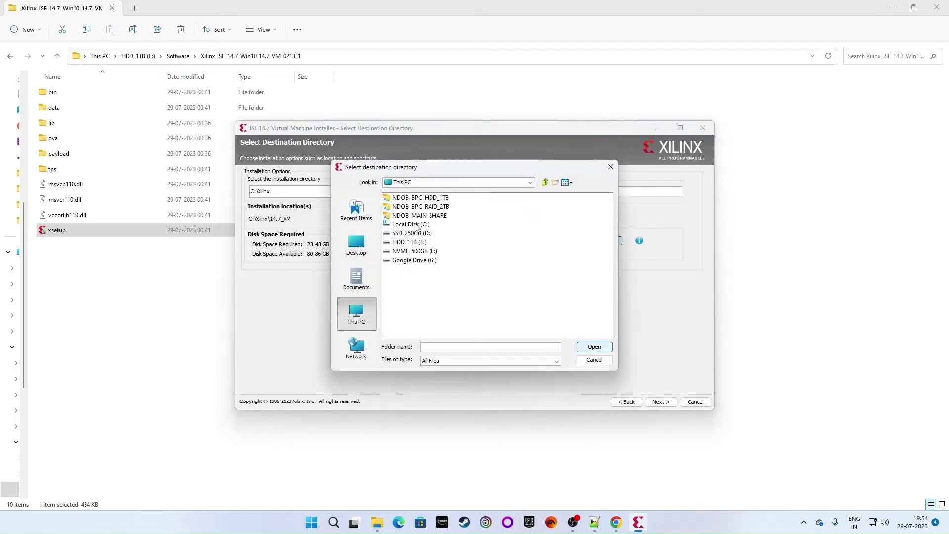
click(411, 224)
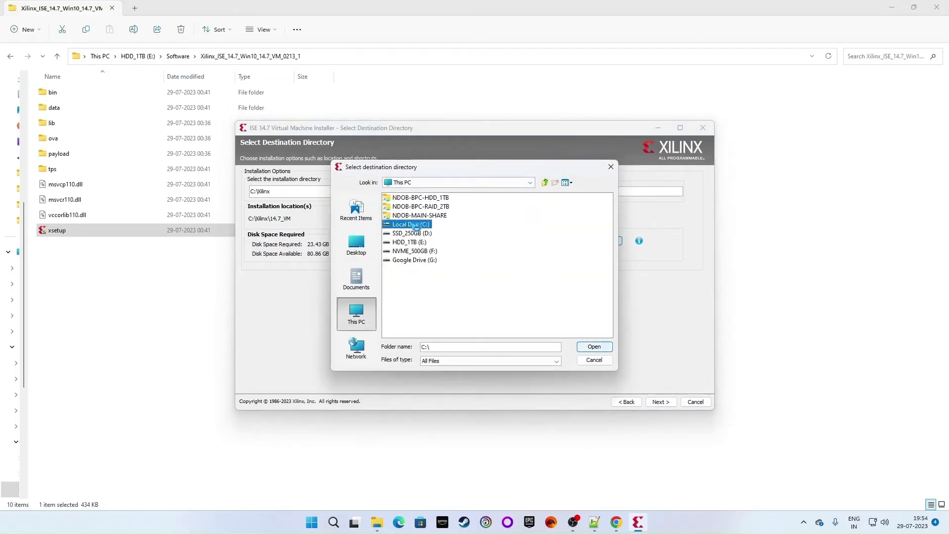
double_click(415, 224)
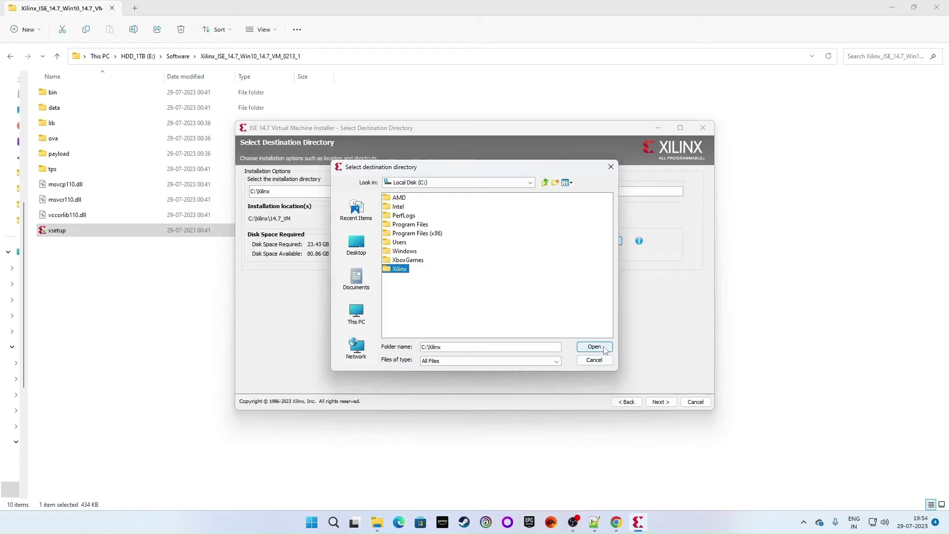
click(593, 347)
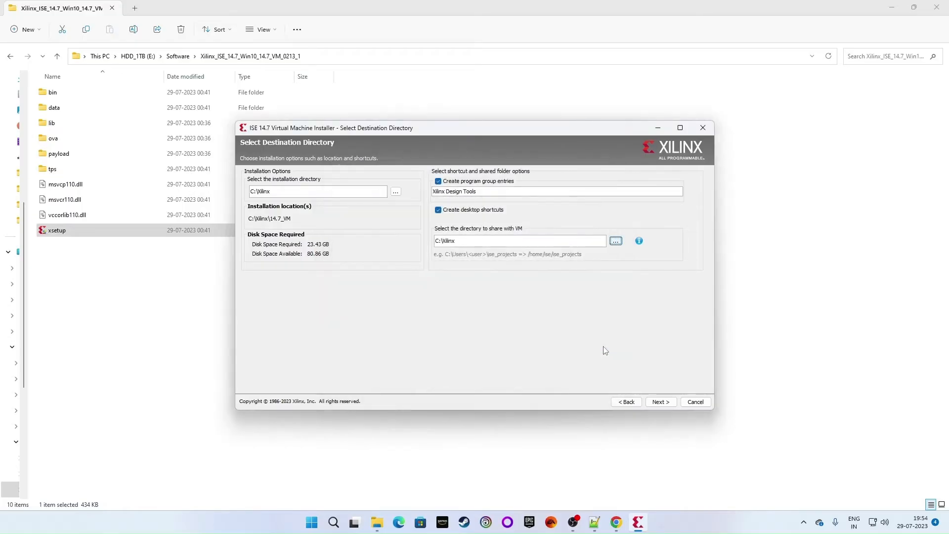
click(659, 402)
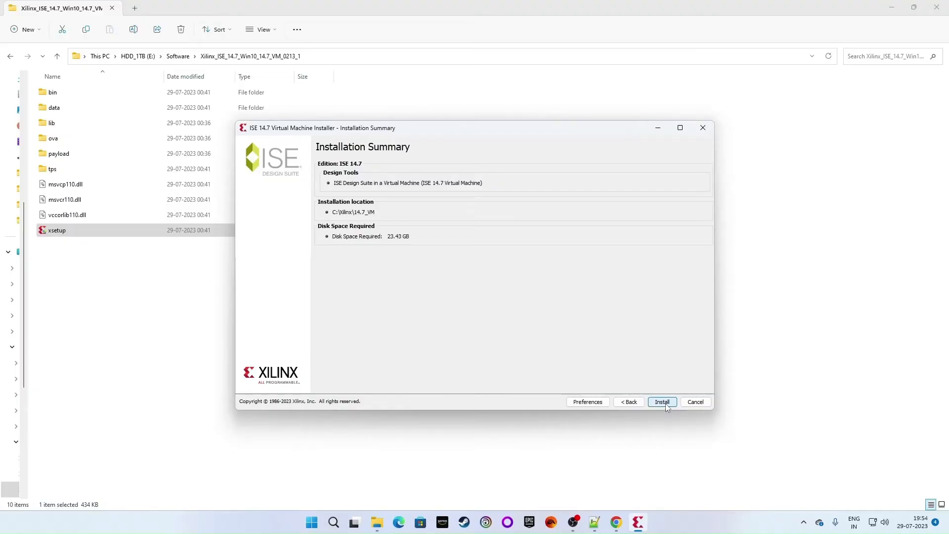
click(661, 402)
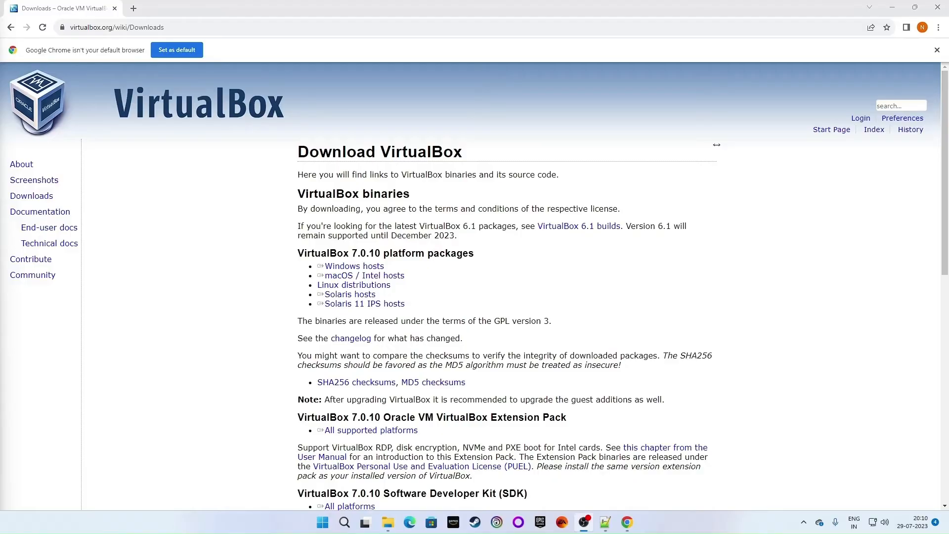
Download the VirtualBox 7.0.10 Windows hosts package from virtualbox.org
double_click(354, 266)
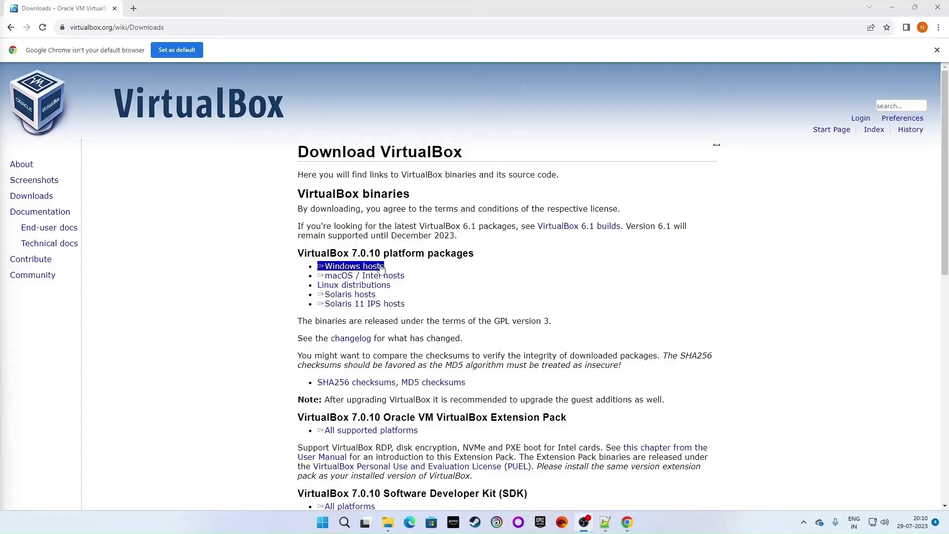
click(351, 266)
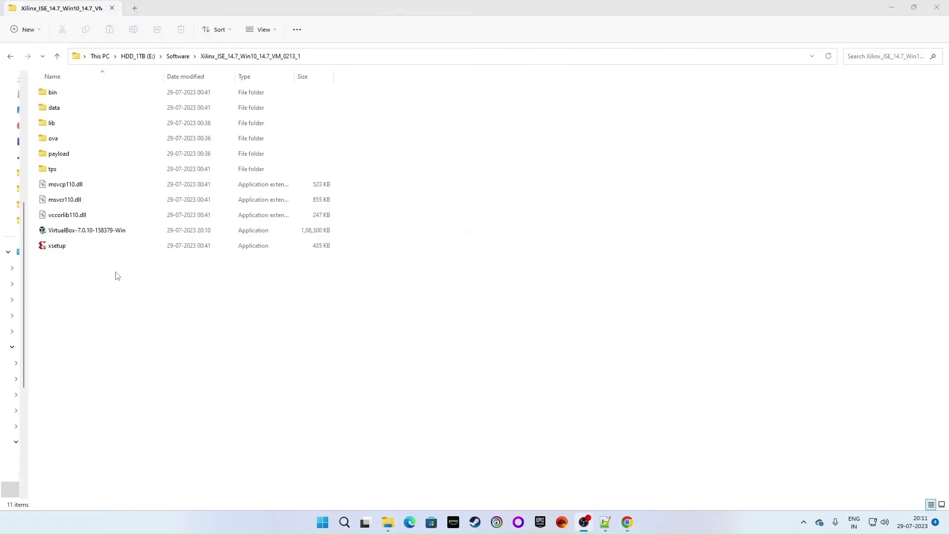
Launch the downloaded VirtualBox-7.0.10 installer from the Xilinx folder
click(87, 230)
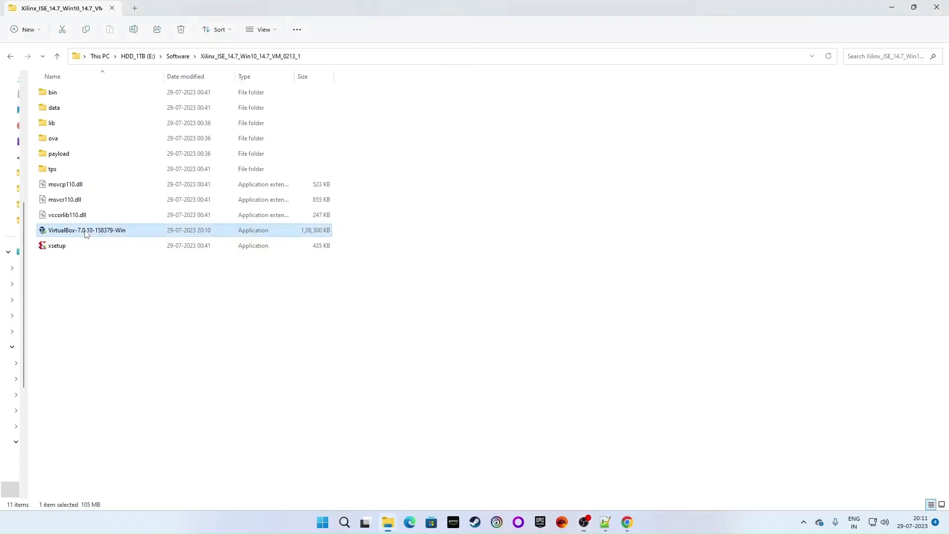
right_click(87, 231)
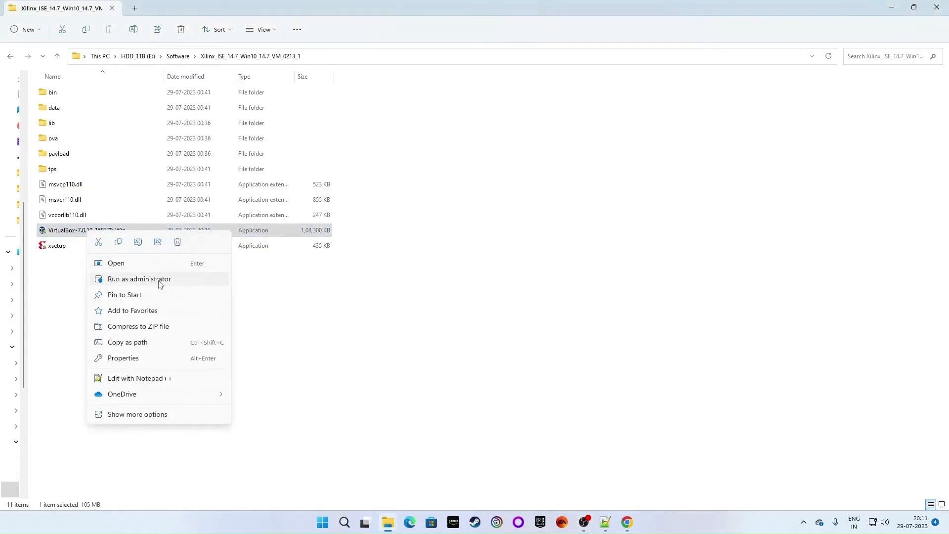
click(139, 279)
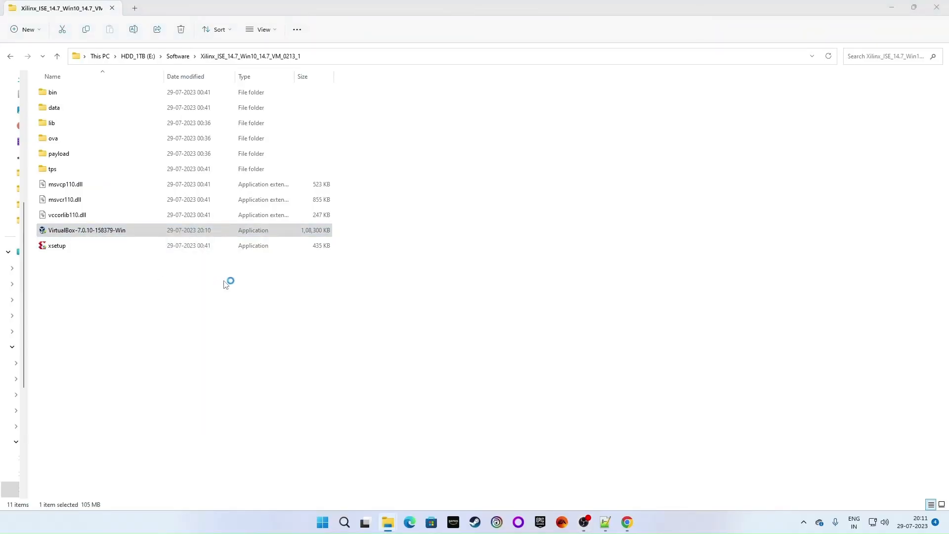
double_click(86, 230)
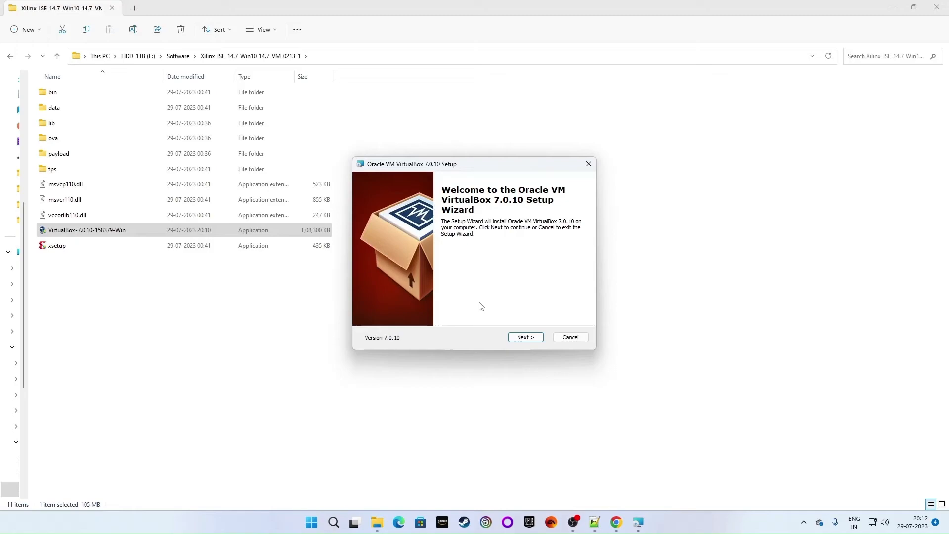
Install VirtualBox with default features, accepting the network and Python warnings
click(523, 337)
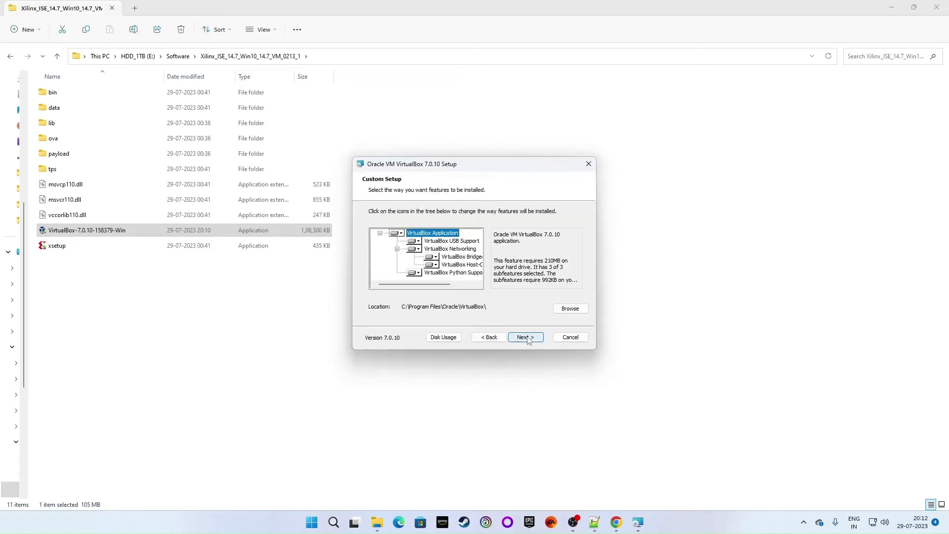
click(524, 337)
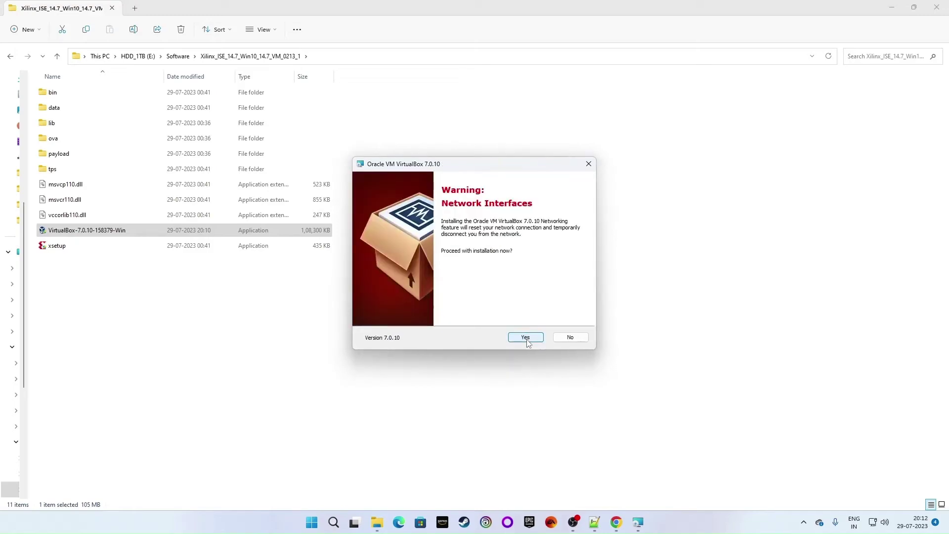
click(523, 337)
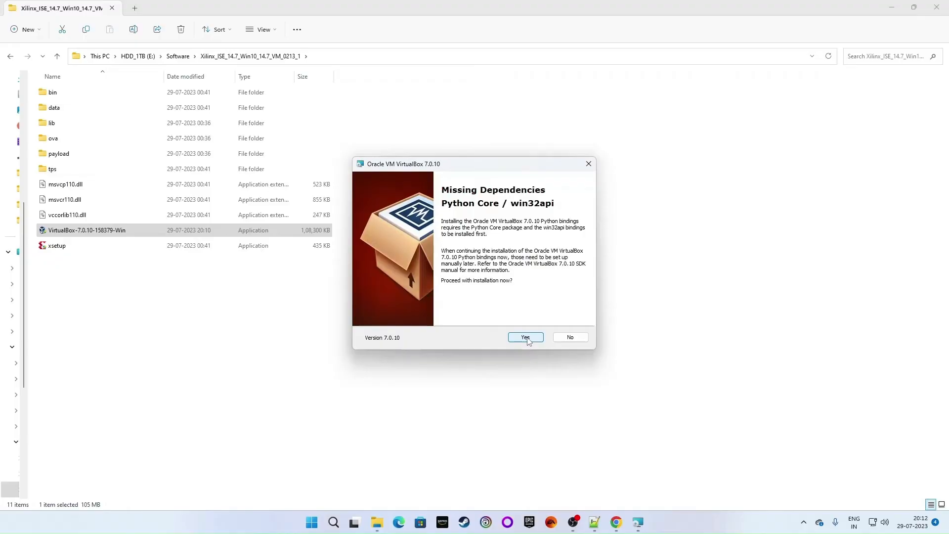
click(524, 337)
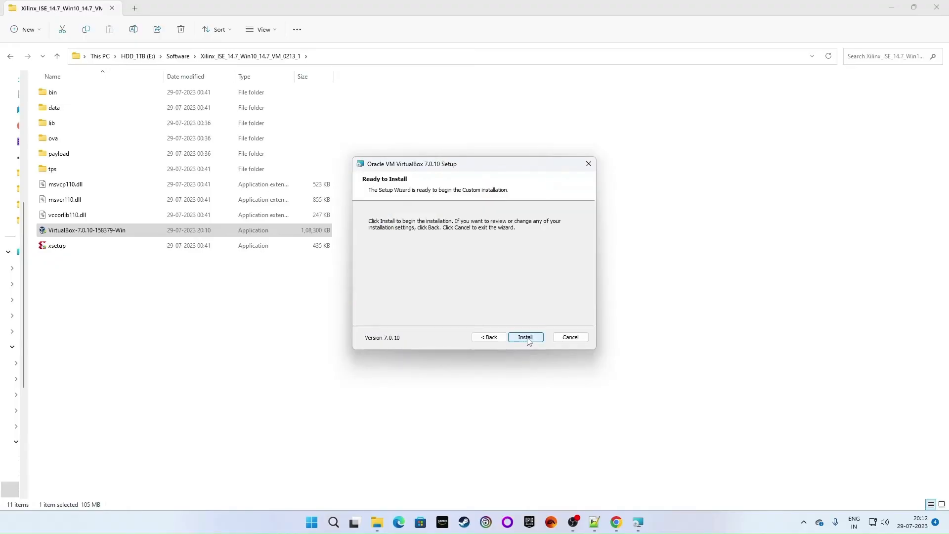
click(523, 337)
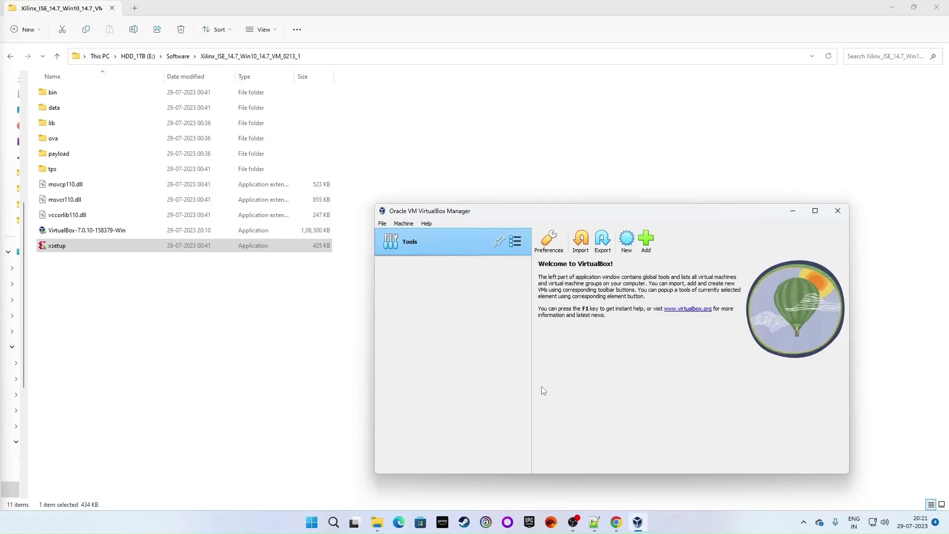
mouse_move(503, 366)
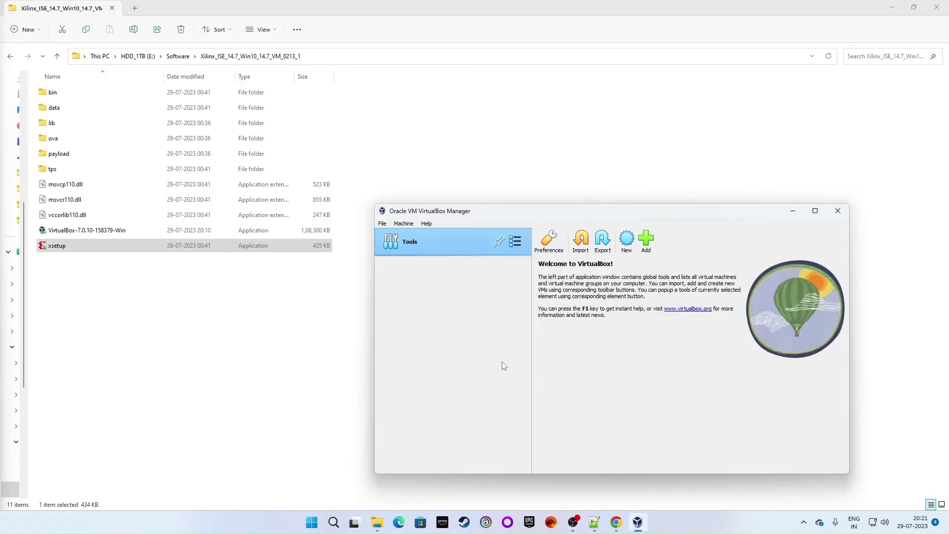
Close VirtualBox Manager and run xsetup as administrator
click(837, 211)
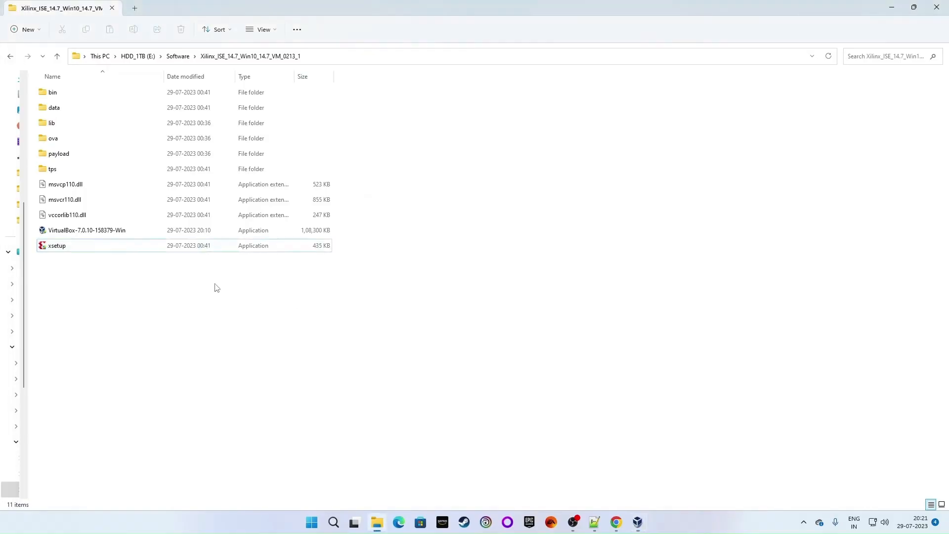
click(58, 245)
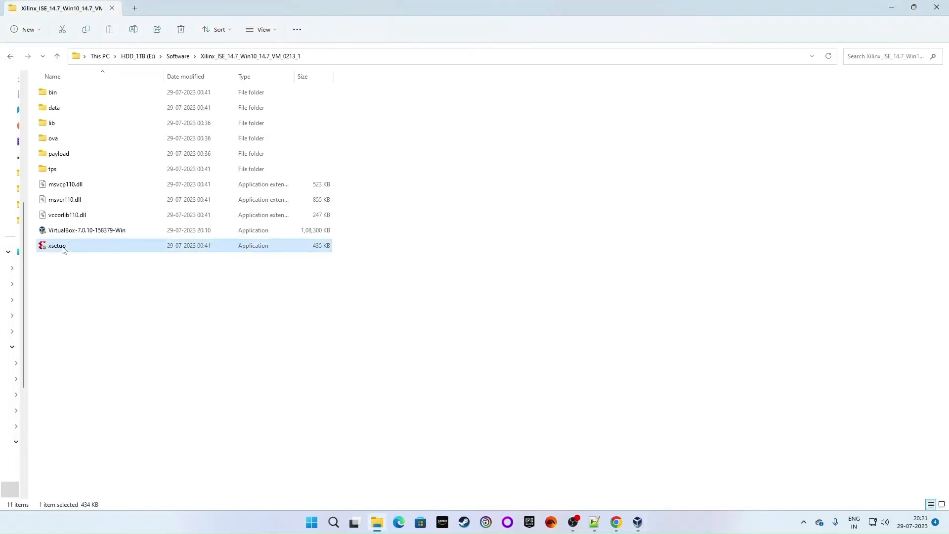
right_click(57, 245)
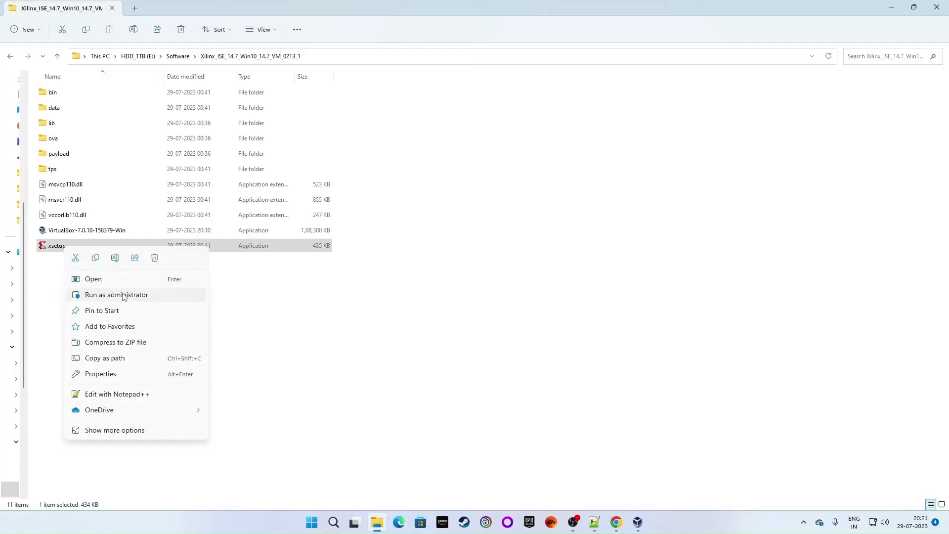
click(116, 295)
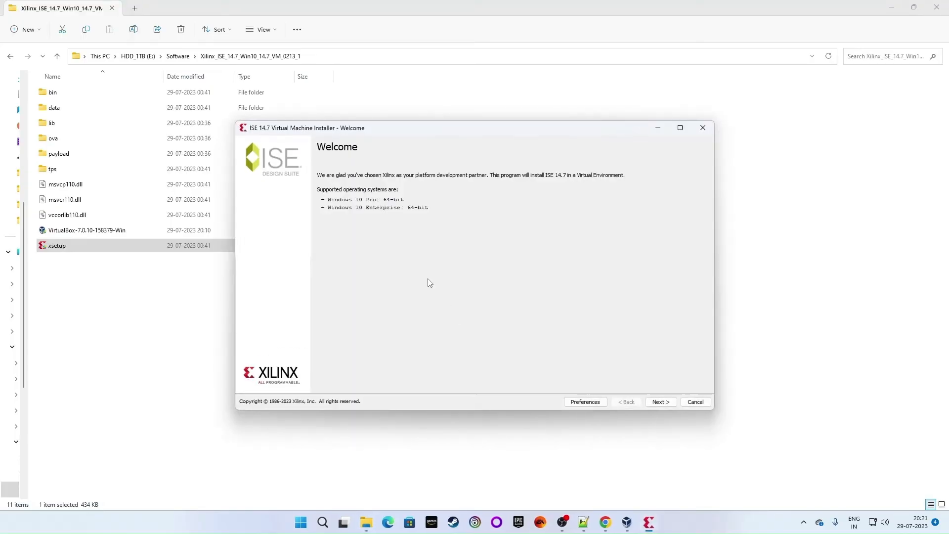
mouse_move(388, 235)
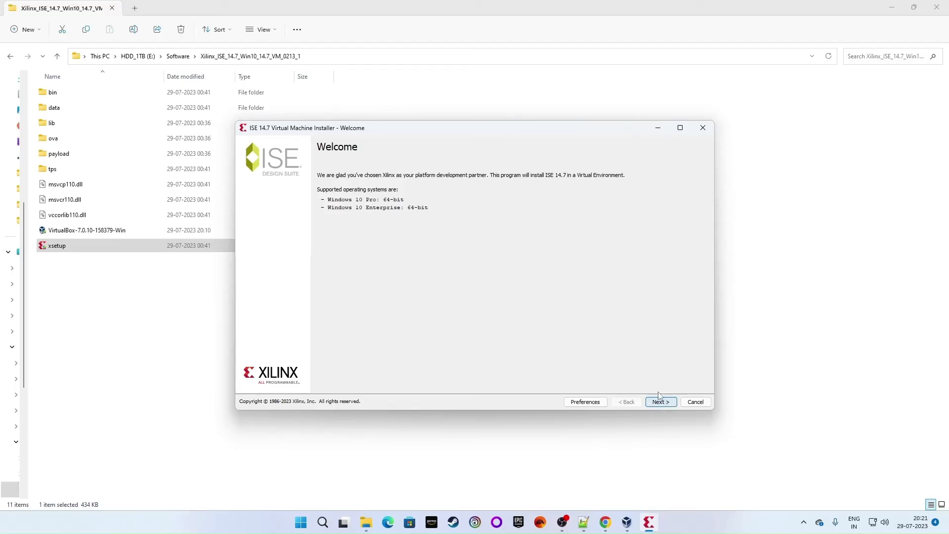
Continue with the existing VirtualBox, accept both licences and the ISE 14.7 VM component
click(659, 402)
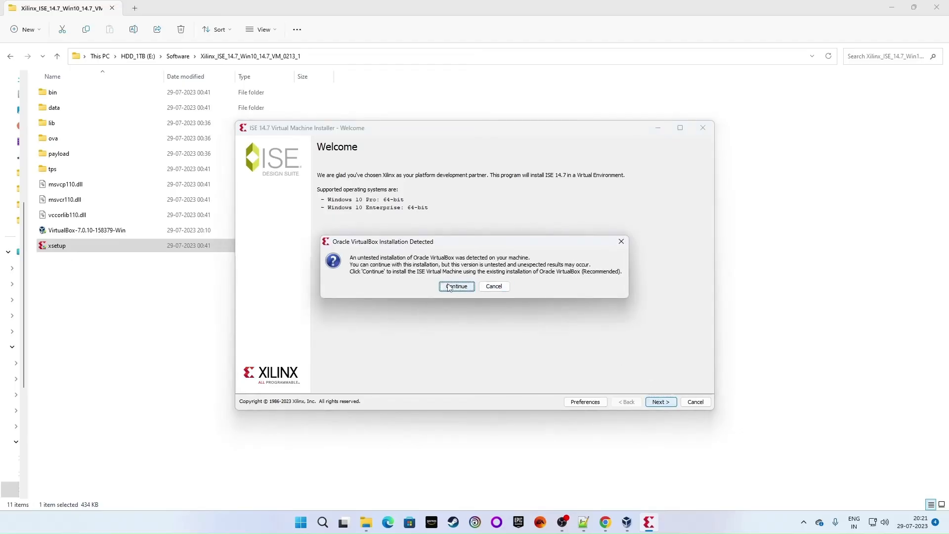
click(455, 287)
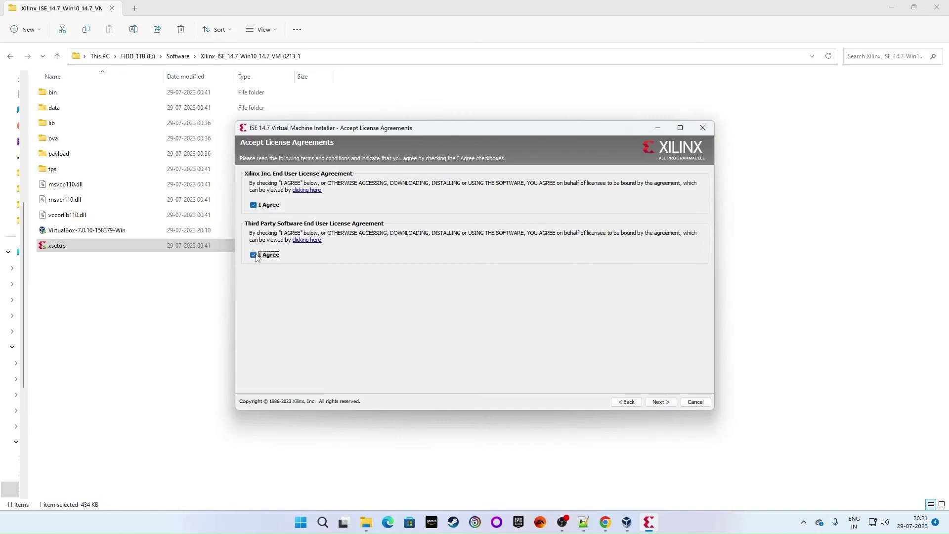
mouse_move(268, 269)
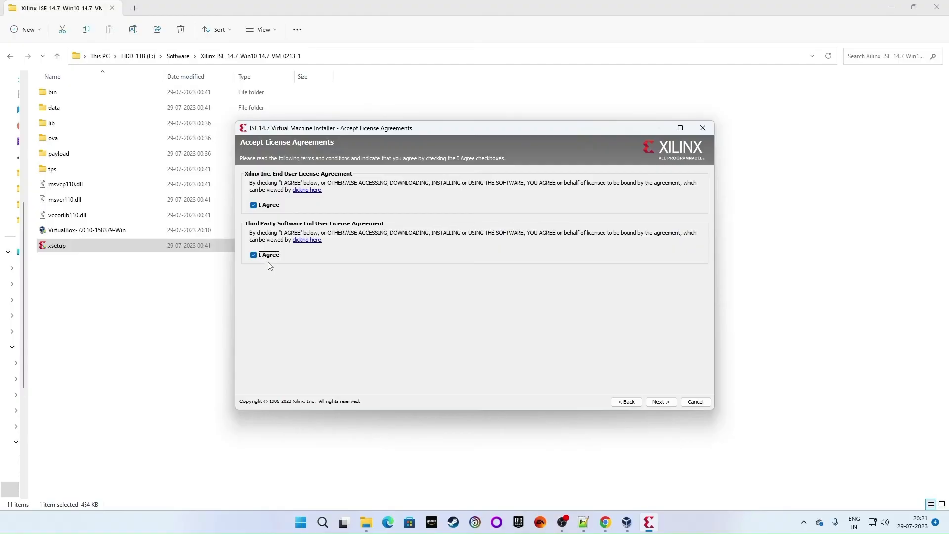
mouse_move(608, 398)
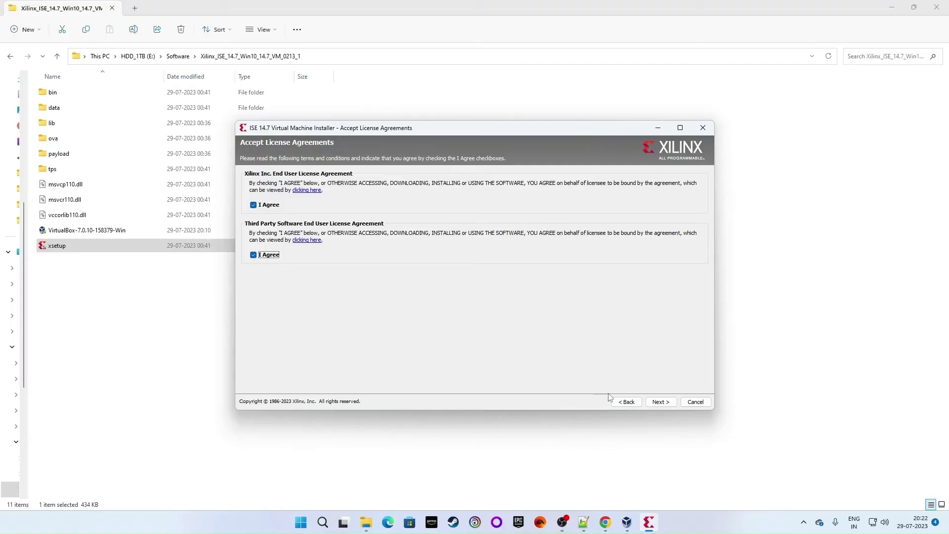
click(659, 402)
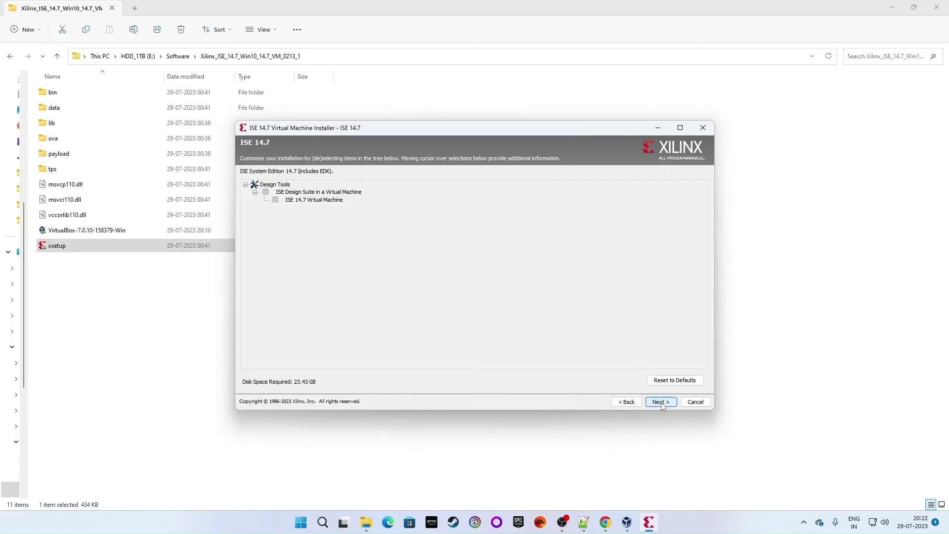
click(660, 401)
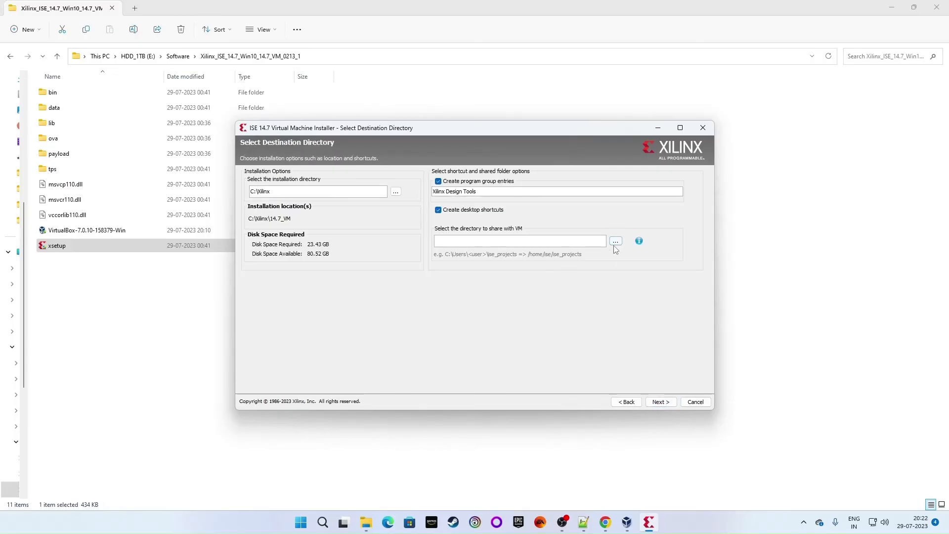
Set C:\Xilinx as the shared directory and reach the Installation Summary
click(614, 241)
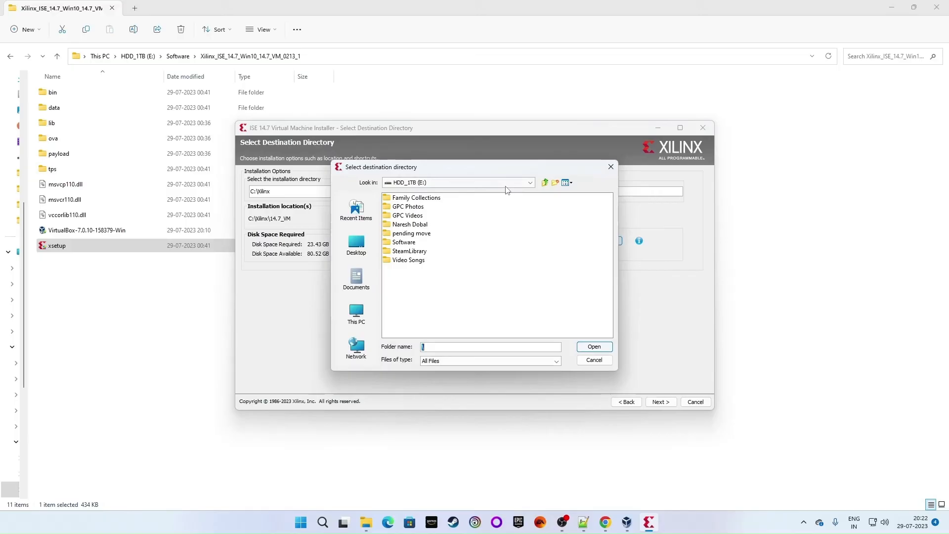
click(529, 182)
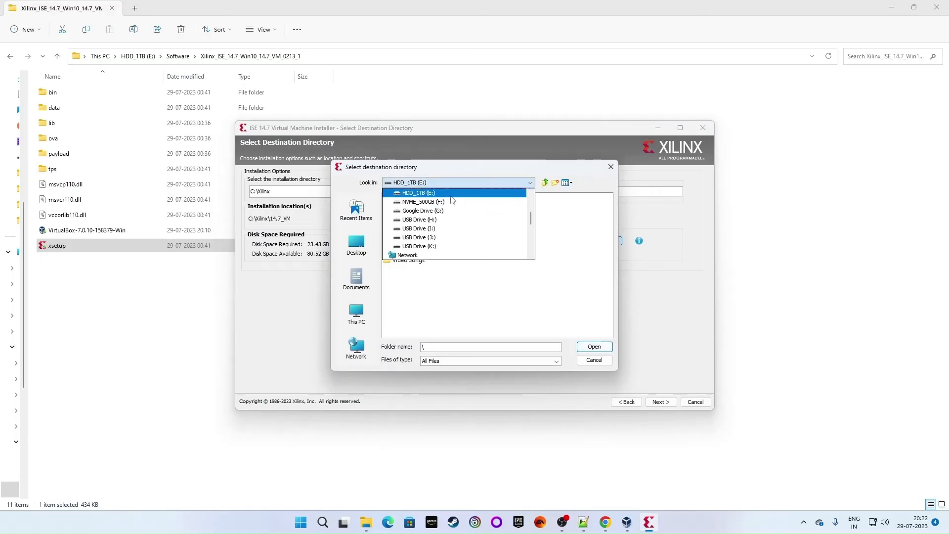
click(356, 313)
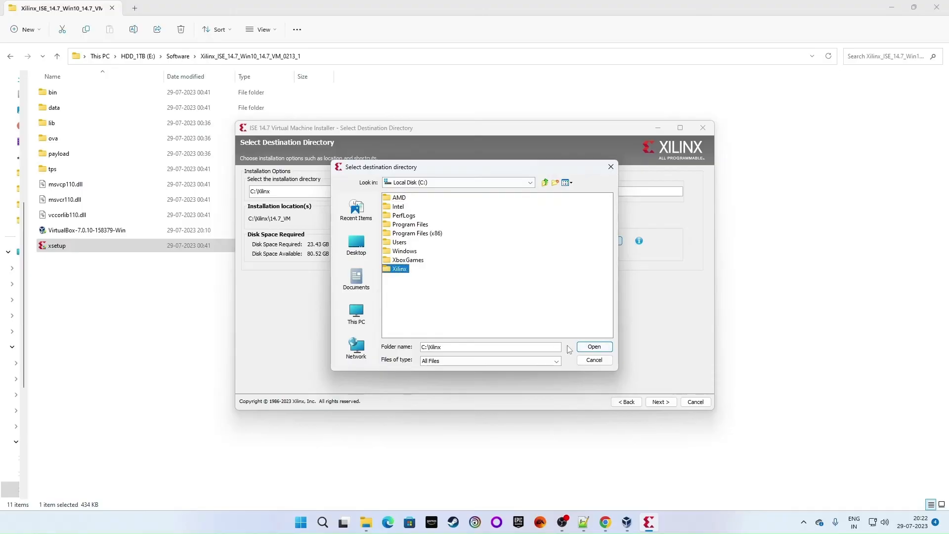
click(594, 345)
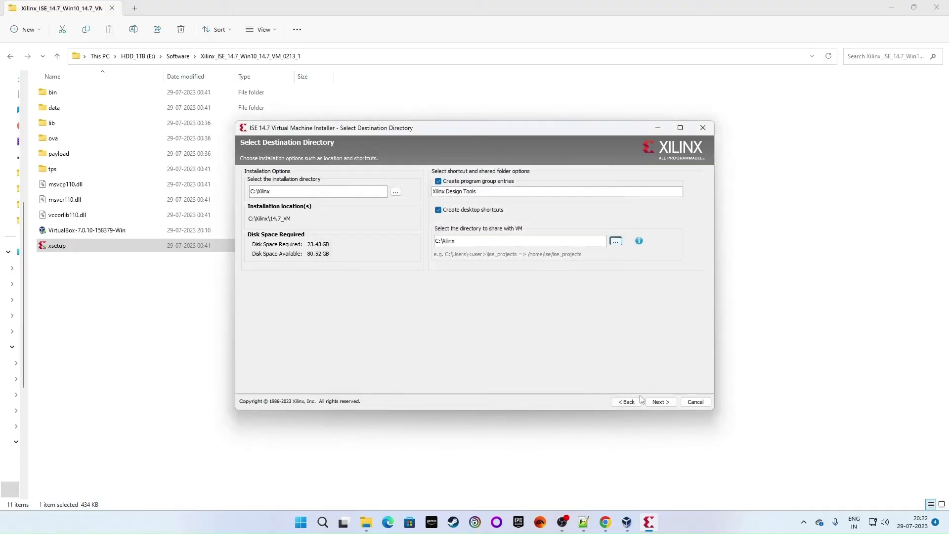
click(660, 402)
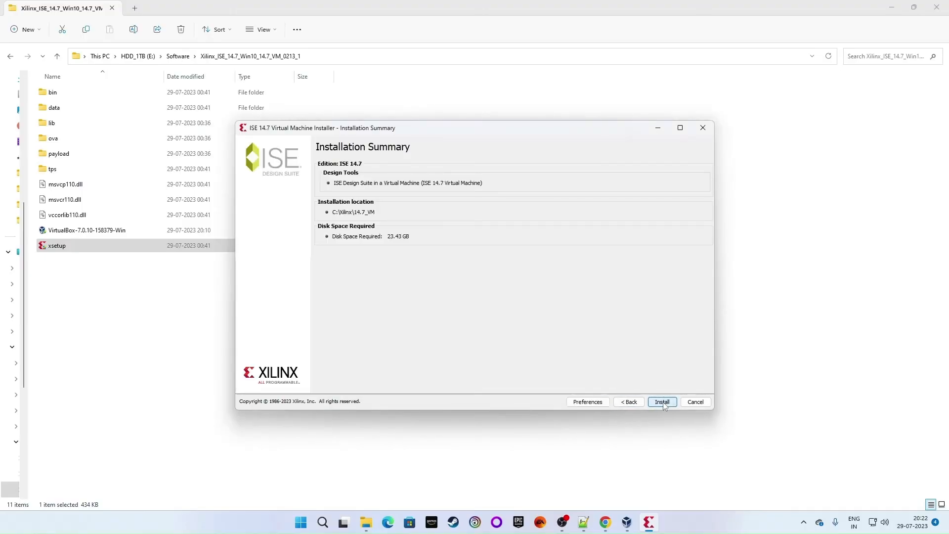
Run the installation to C:\Xilinx\14.7_VM and acknowledge the success message
click(661, 401)
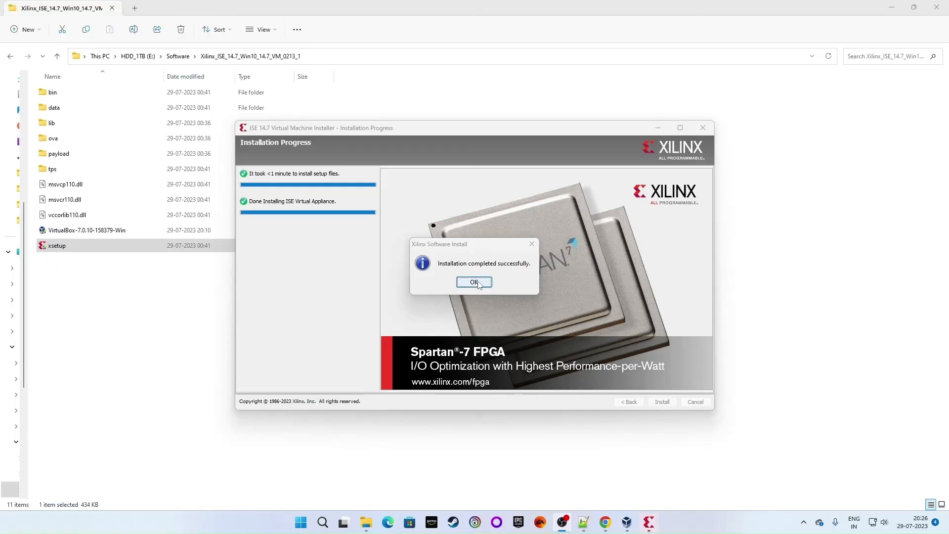
click(474, 282)
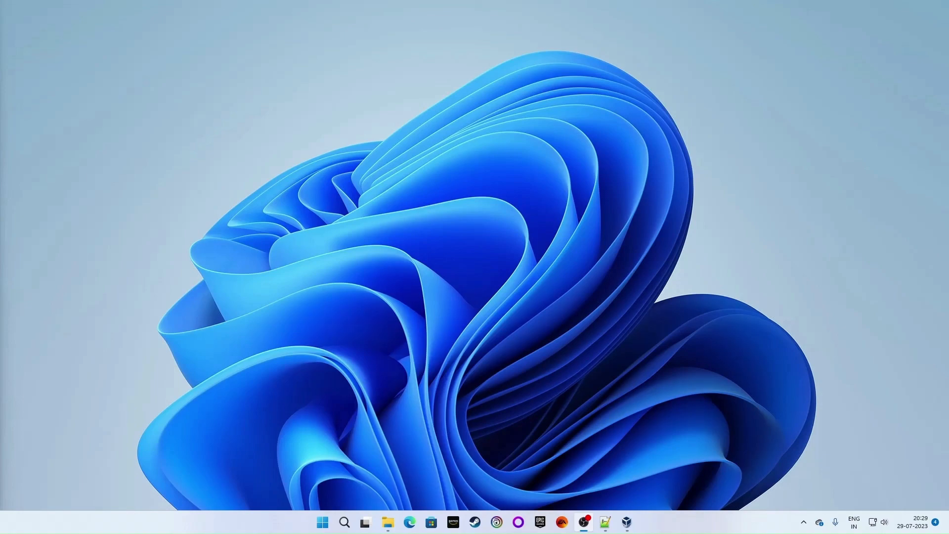
Start ISE_14.7_VIRTUAL_MACHINE in VirtualBox, launch Project Navigator, and dismiss Tip of the Day
click(603, 522)
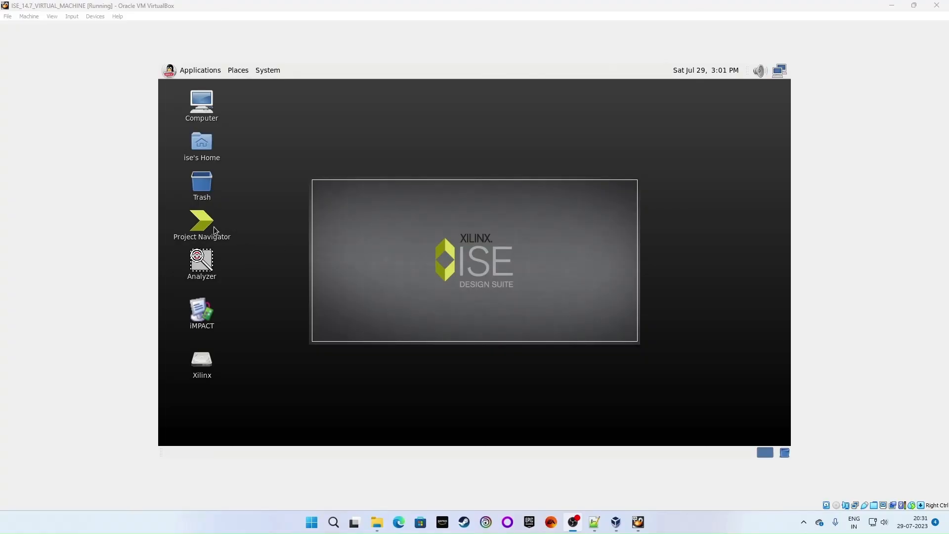
double_click(201, 224)
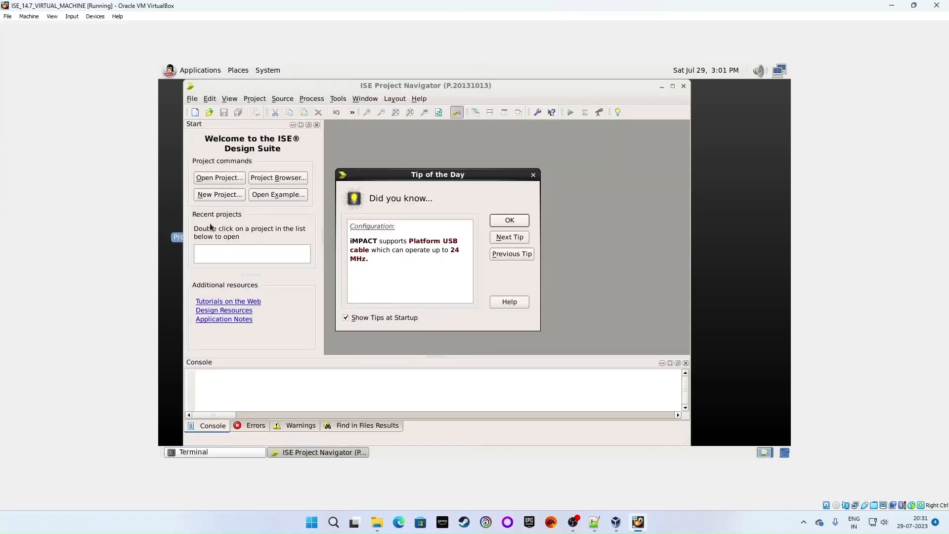
click(508, 219)
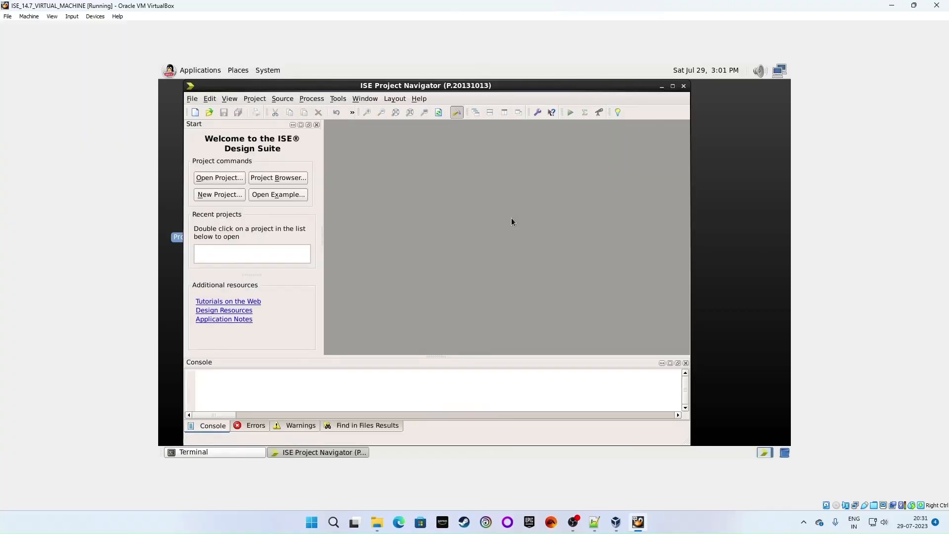